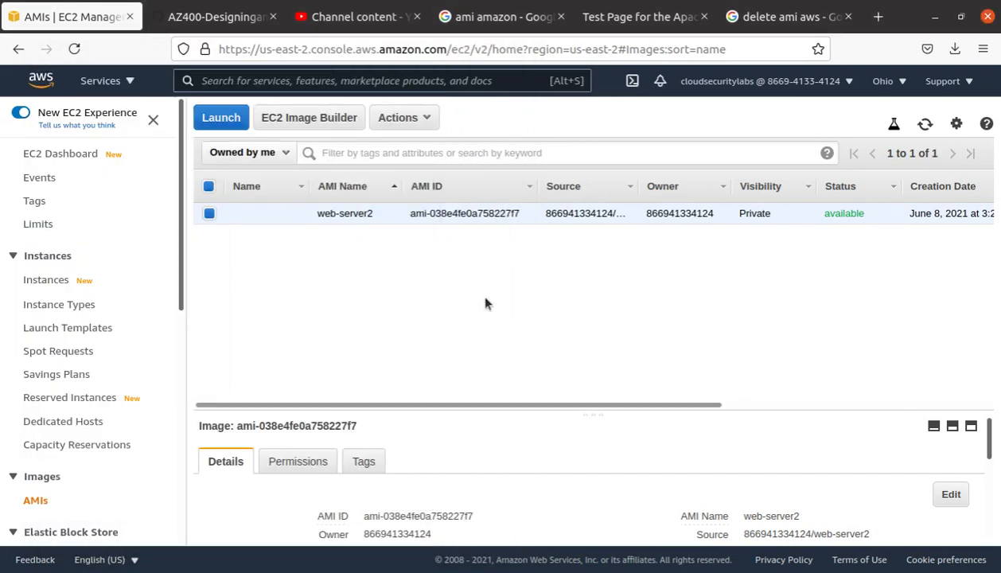
mouse_move(60, 152)
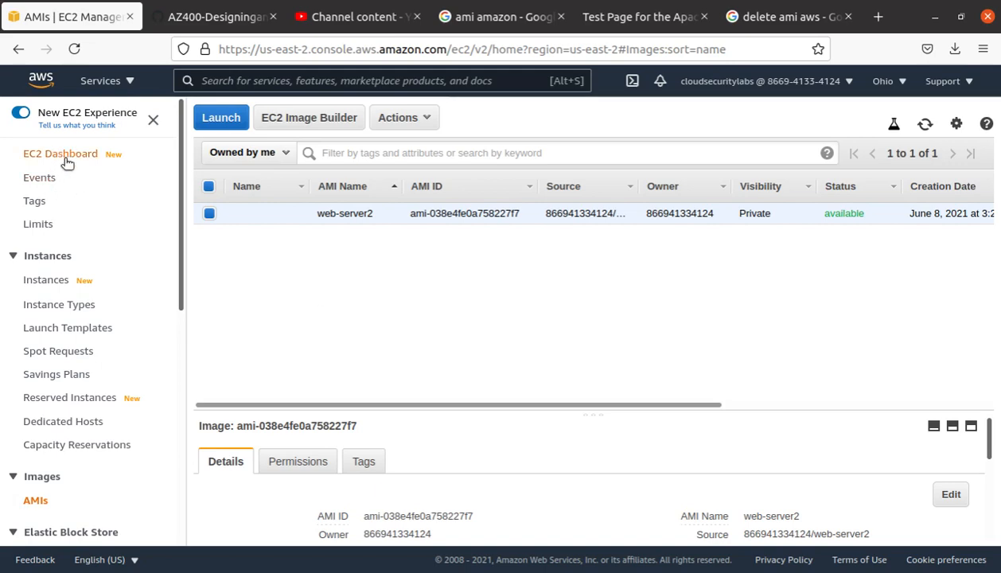
Step: List all EC2 instances from the dashboard with the running-state filter cleared
click(61, 153)
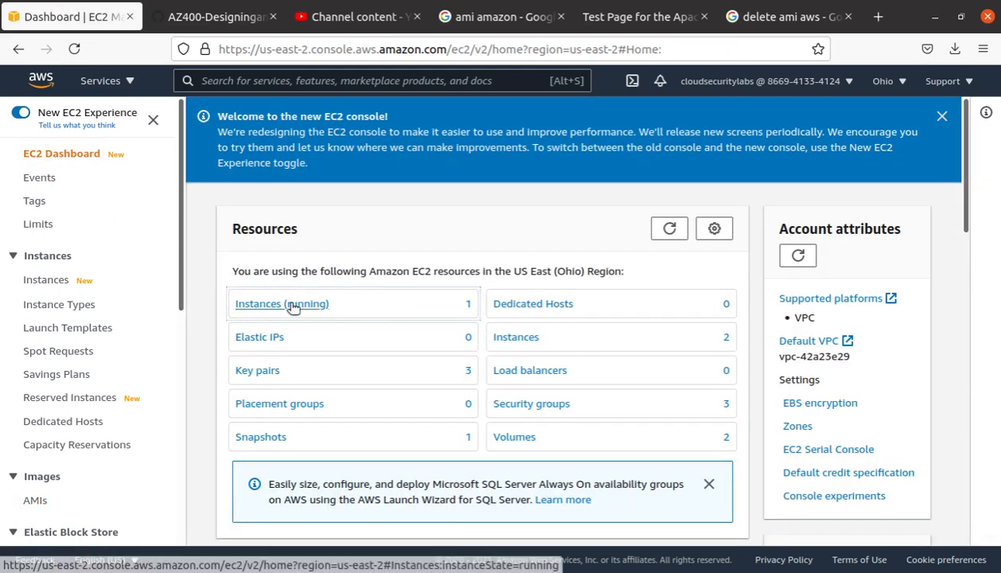
click(282, 302)
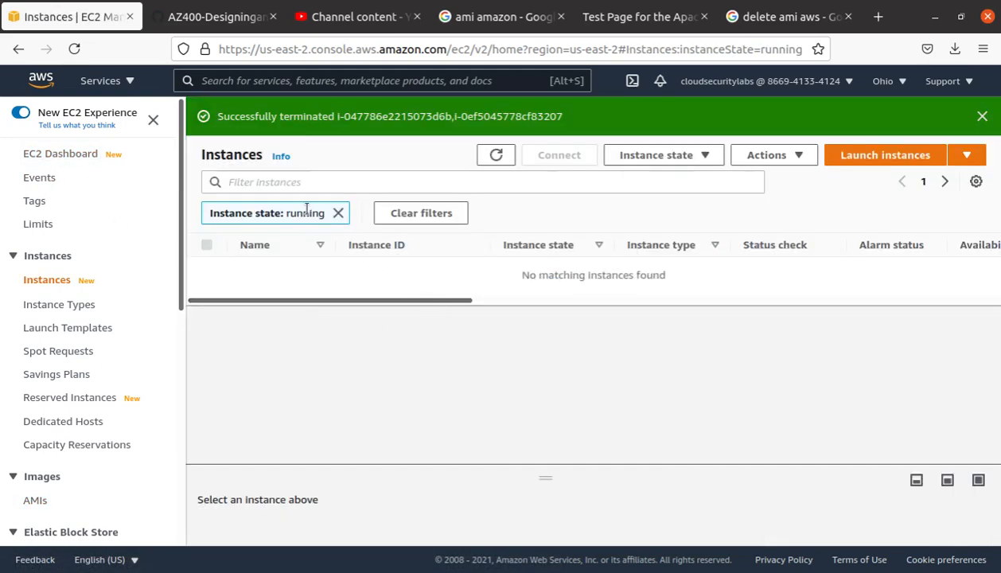
click(338, 213)
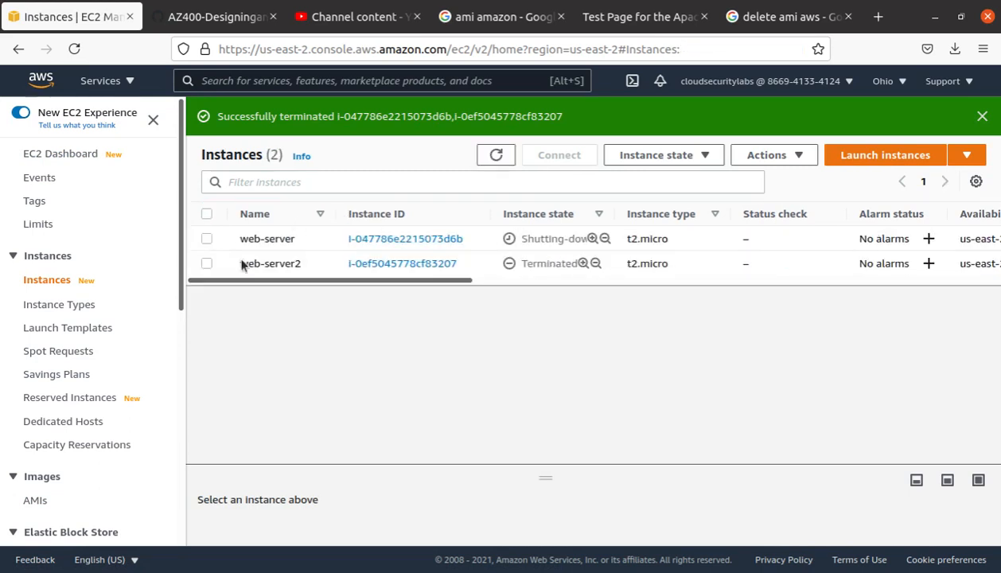
double_click(267, 238)
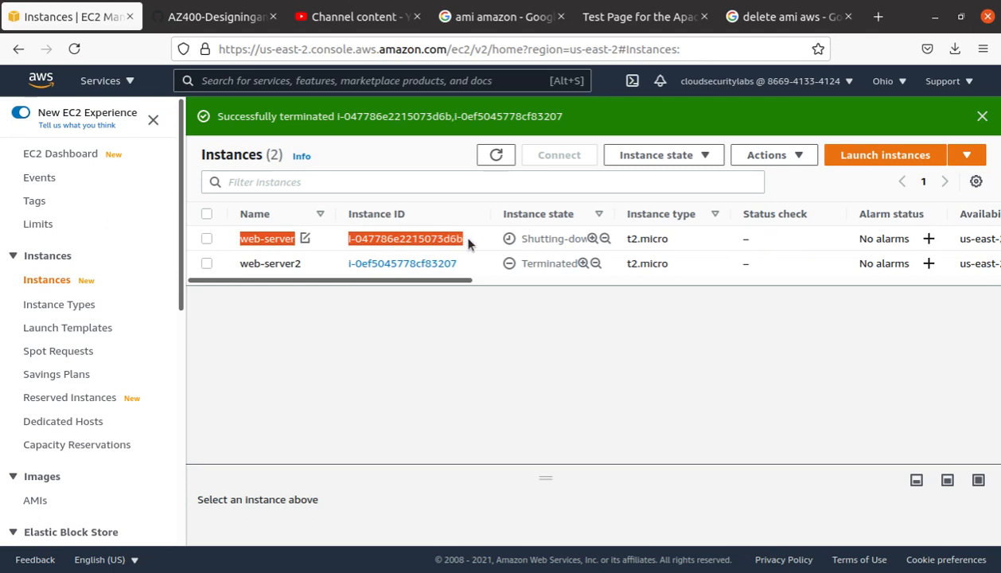
Step: Review details of the web-server and terminated web-server2 instances
click(207, 239)
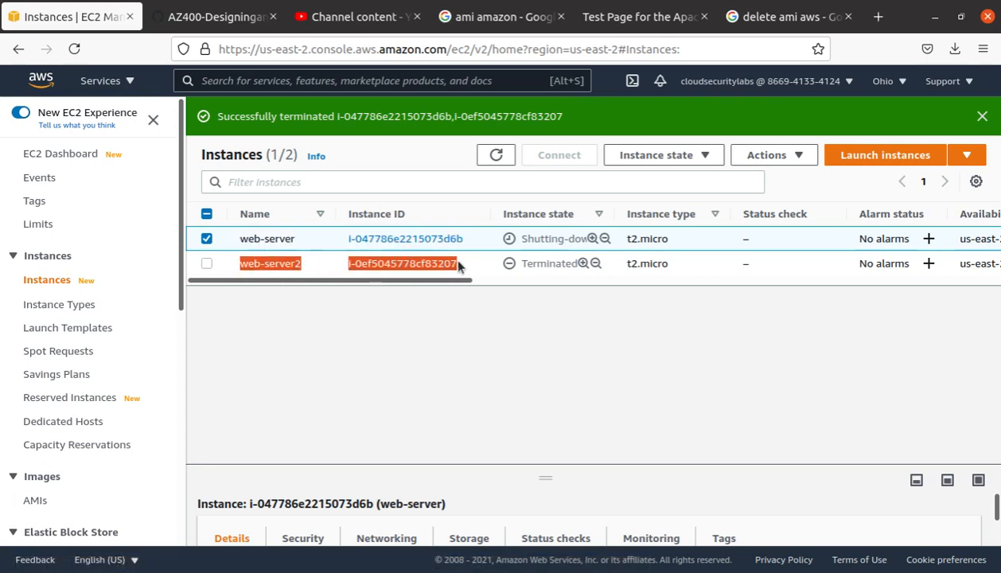
click(207, 264)
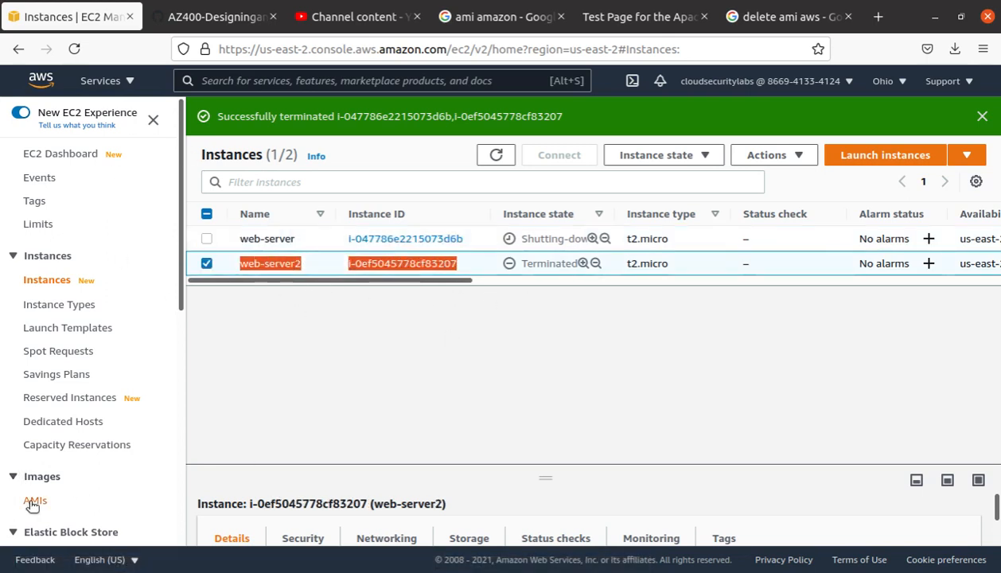
Step: Check the web-server2 AMI is still available, then return to the Management Console home
click(35, 500)
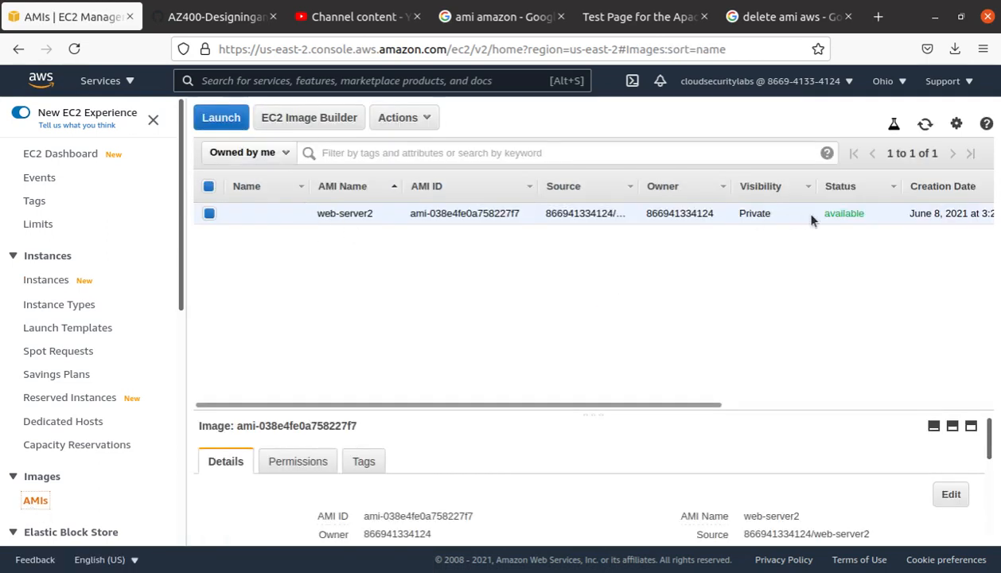
mouse_move(885, 226)
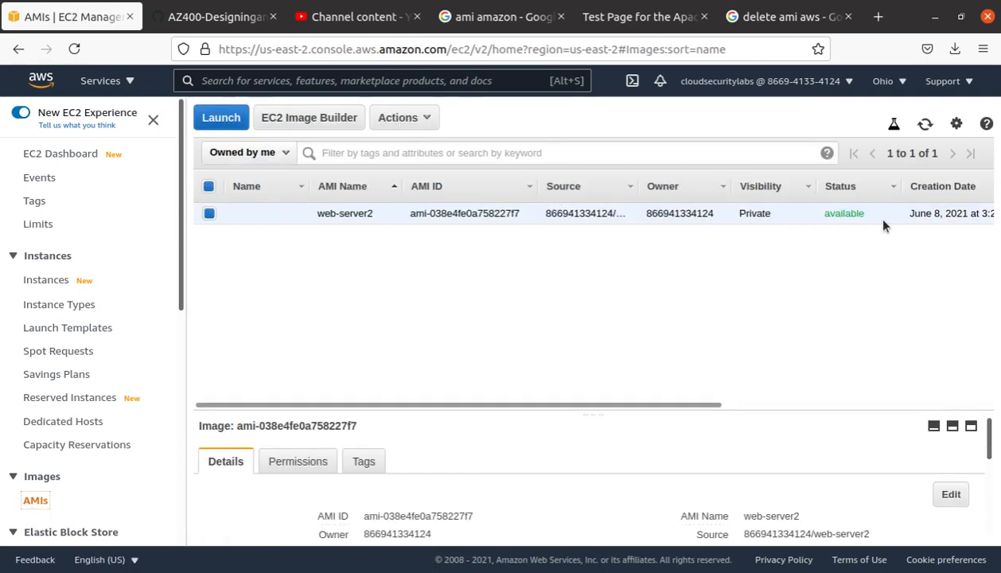
mouse_move(500, 315)
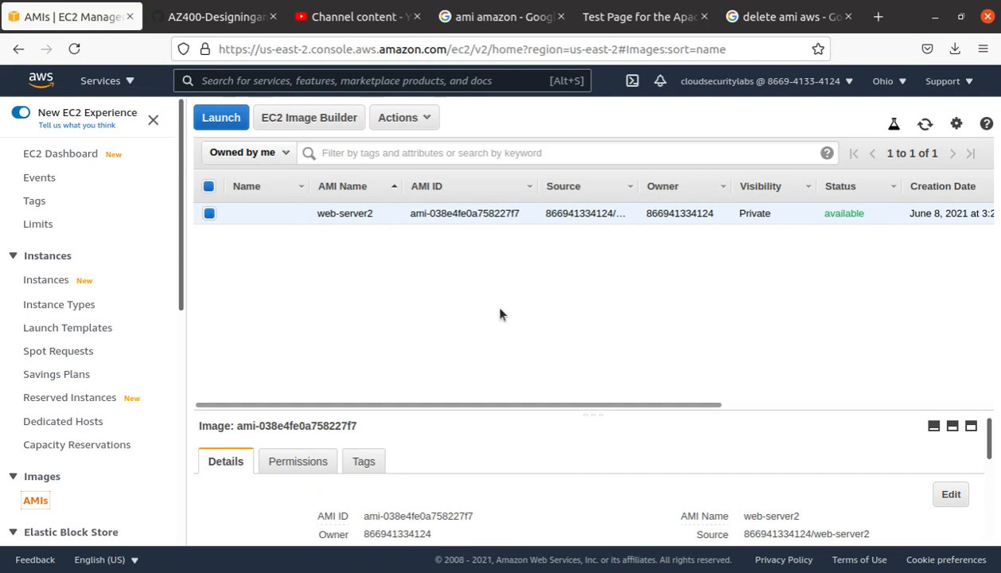
mouse_move(512, 321)
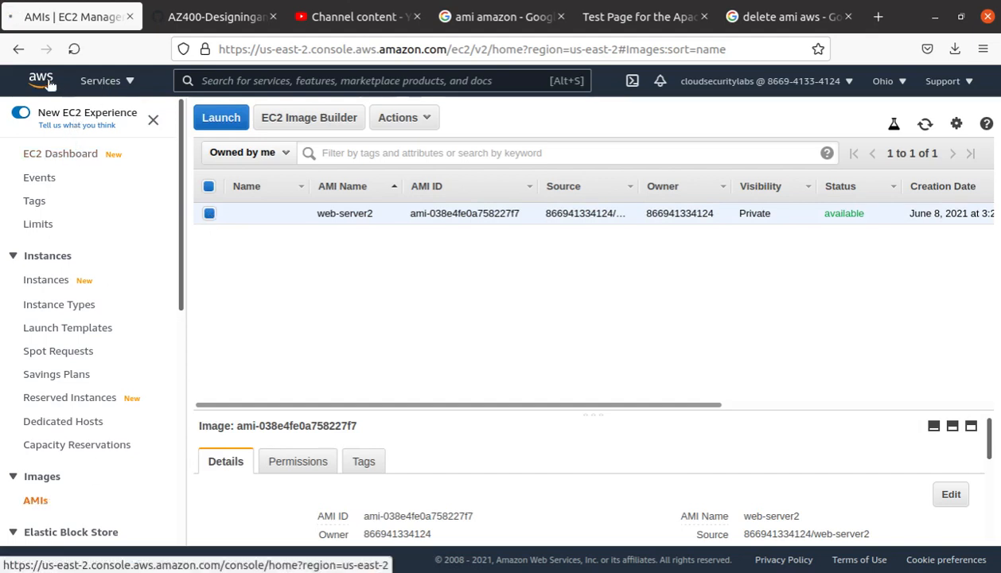
click(41, 80)
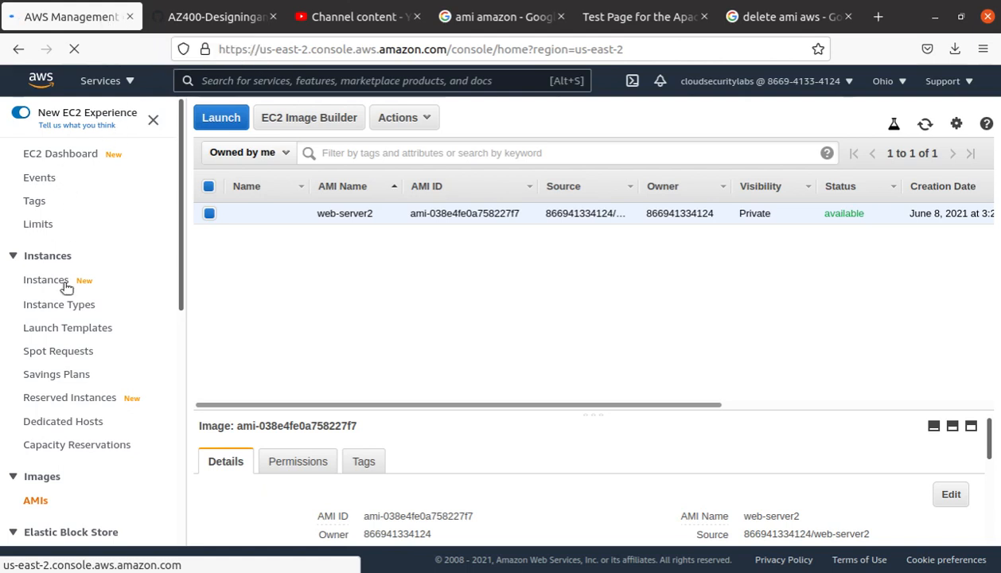
mouse_move(63, 156)
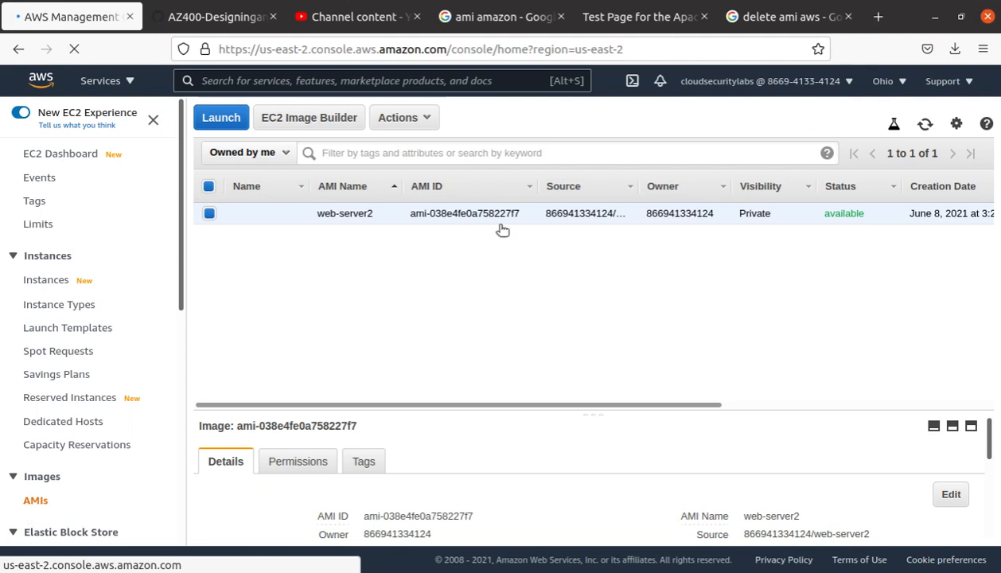
mouse_move(446, 121)
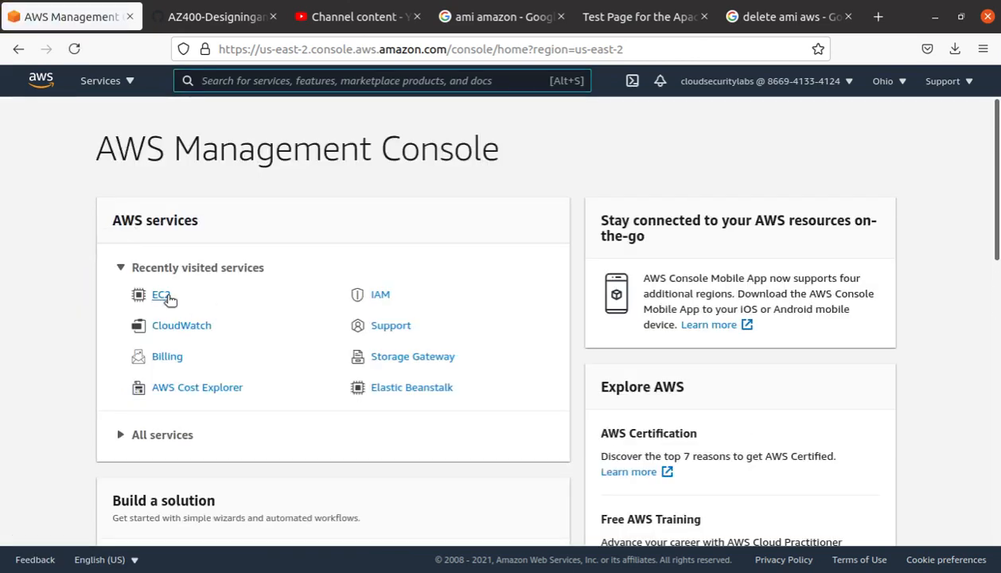
click(162, 295)
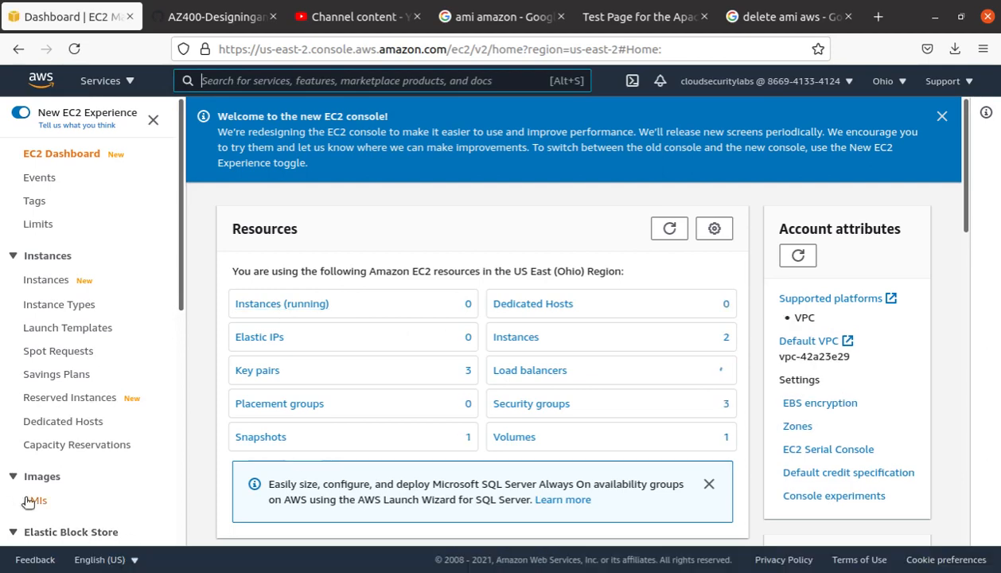
click(35, 500)
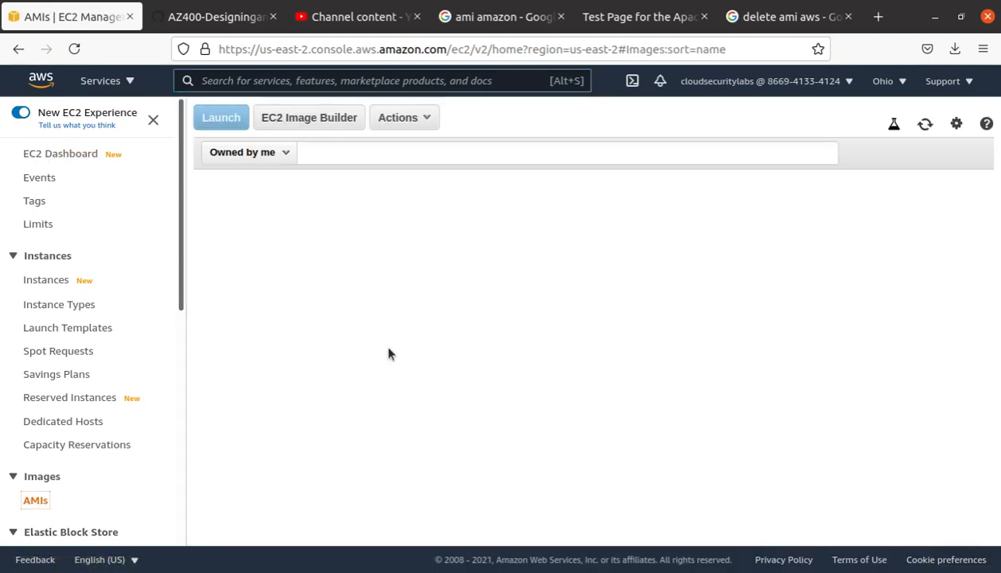
click(343, 214)
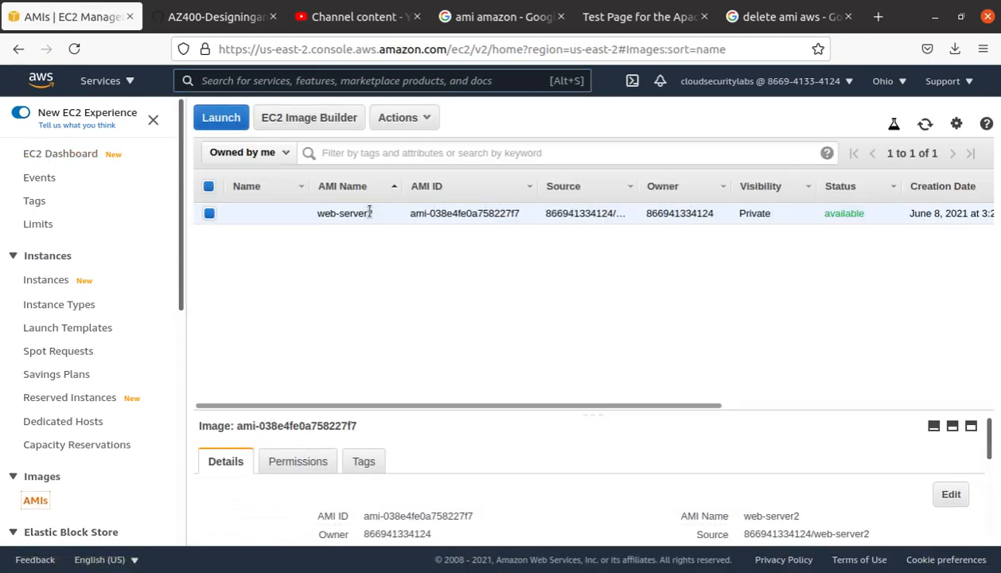
click(404, 117)
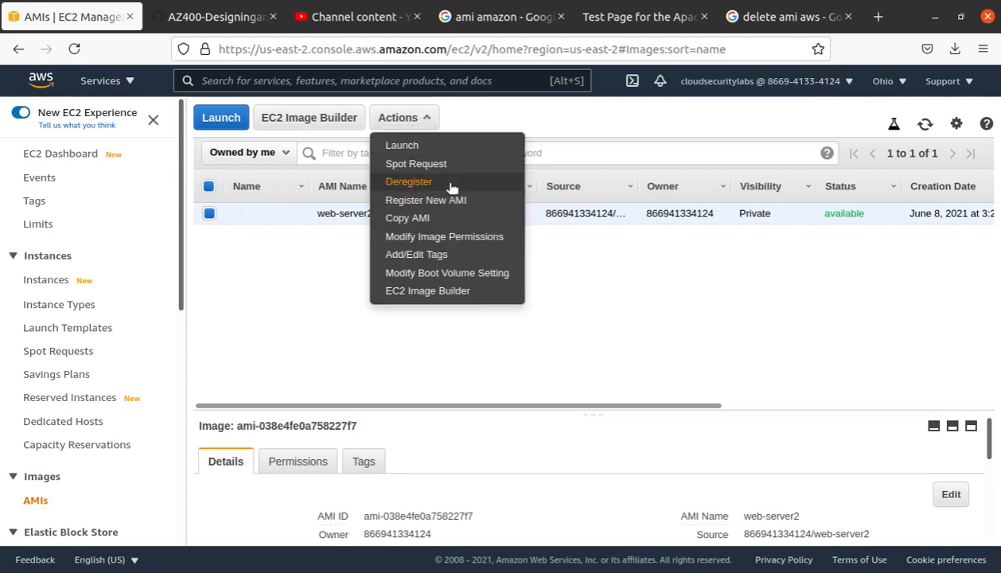
click(407, 182)
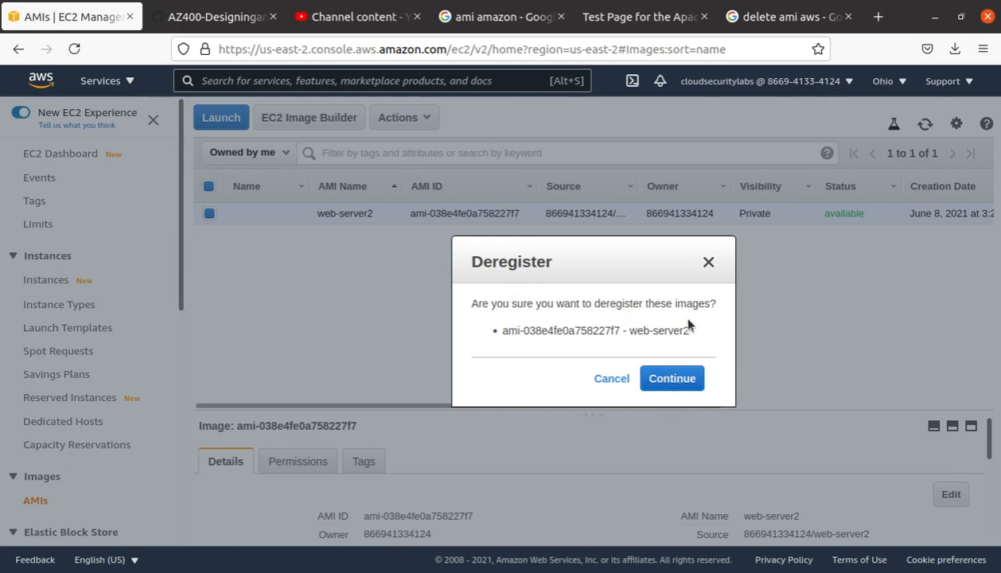
click(672, 379)
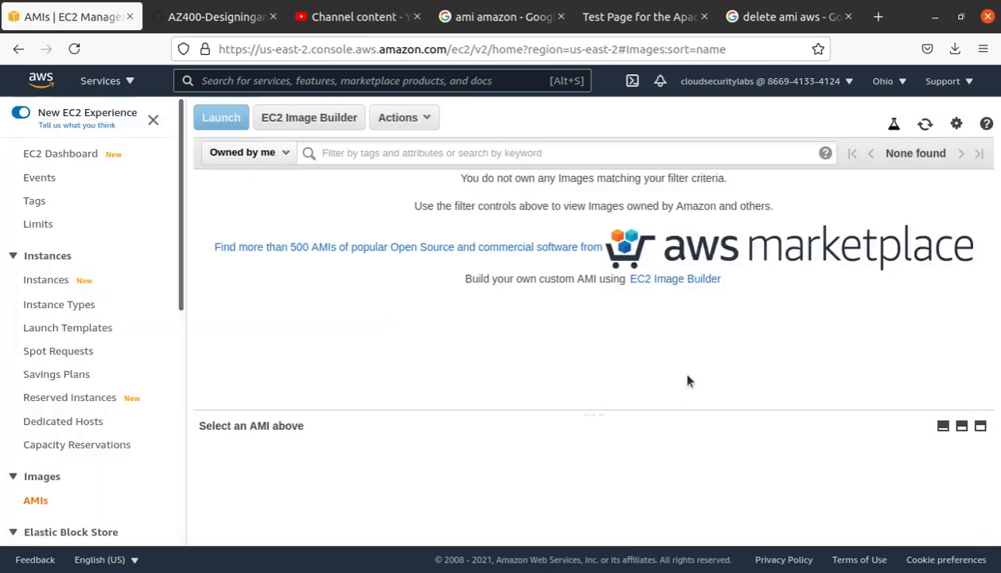
mouse_move(685, 380)
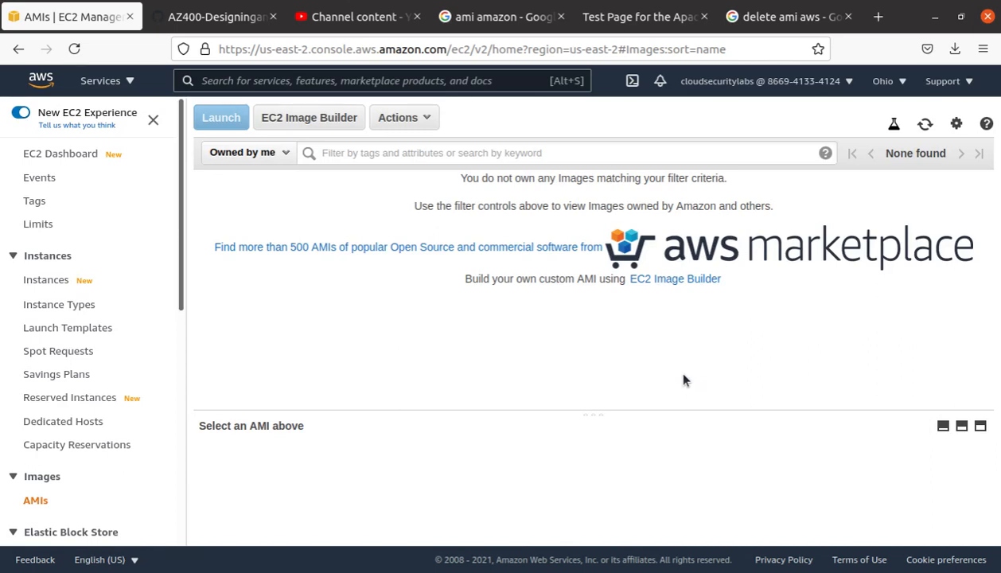
mouse_move(642, 200)
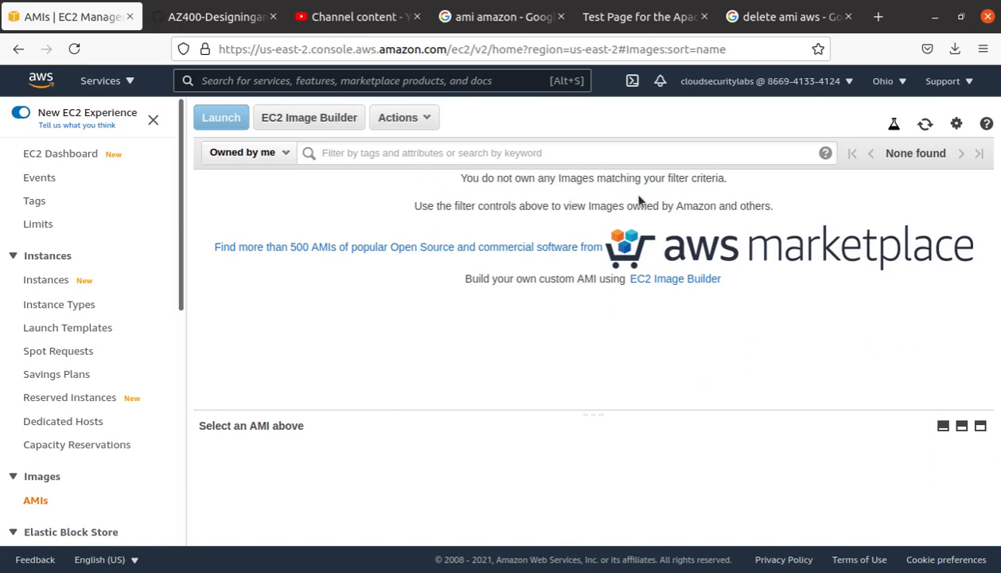
mouse_move(699, 229)
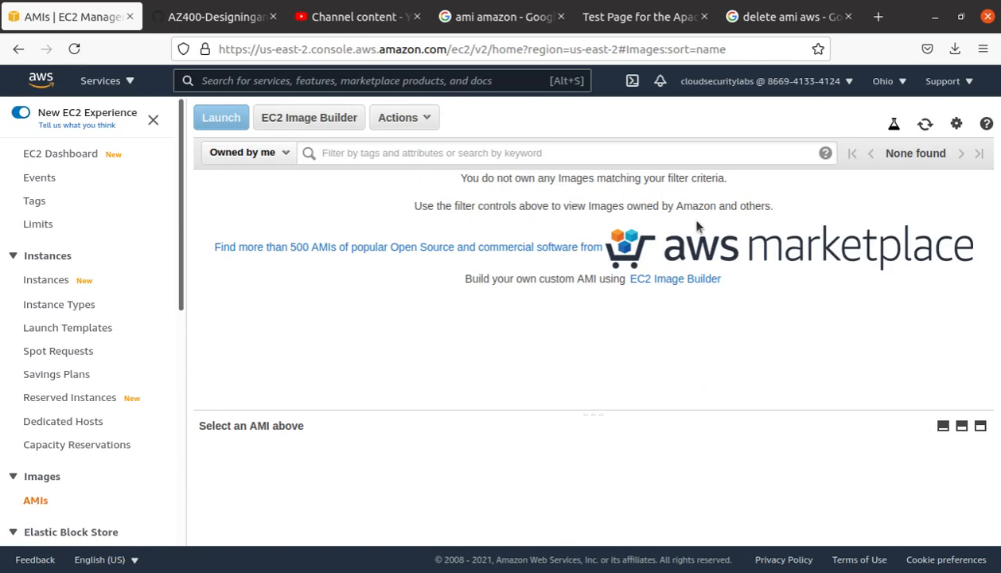
mouse_move(312, 410)
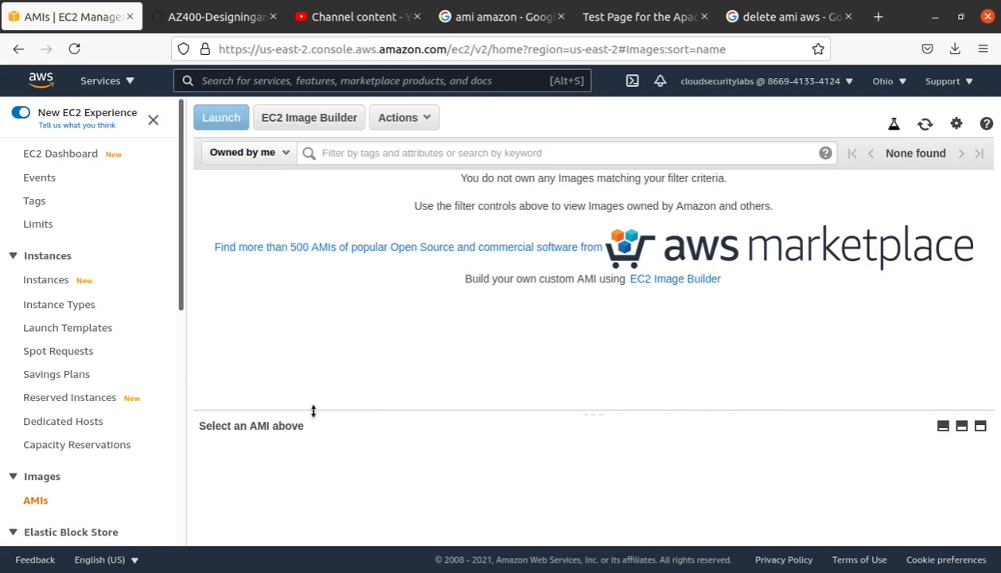
mouse_move(70, 531)
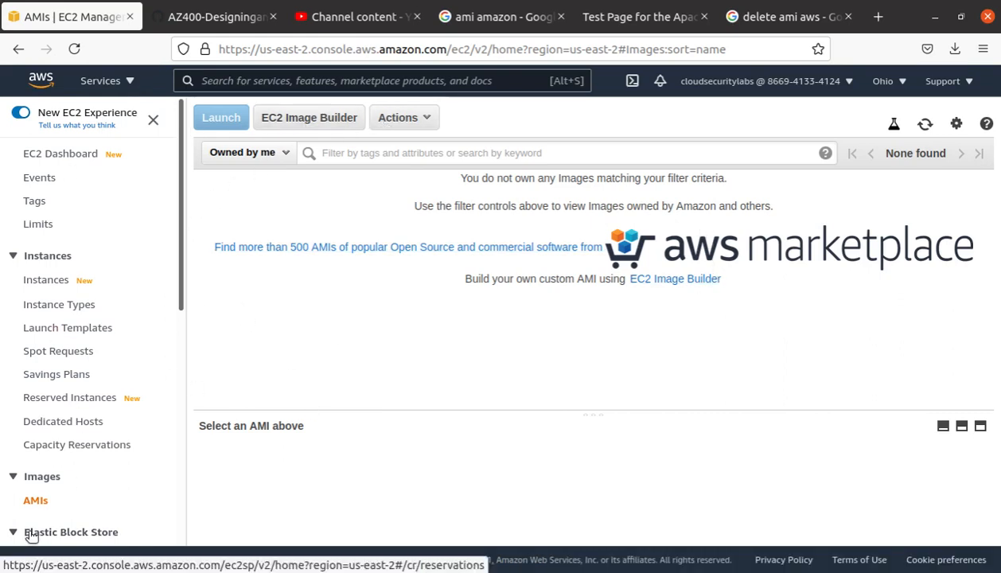
Step: Return to EC2 and show the EBS Snapshots list
click(35, 499)
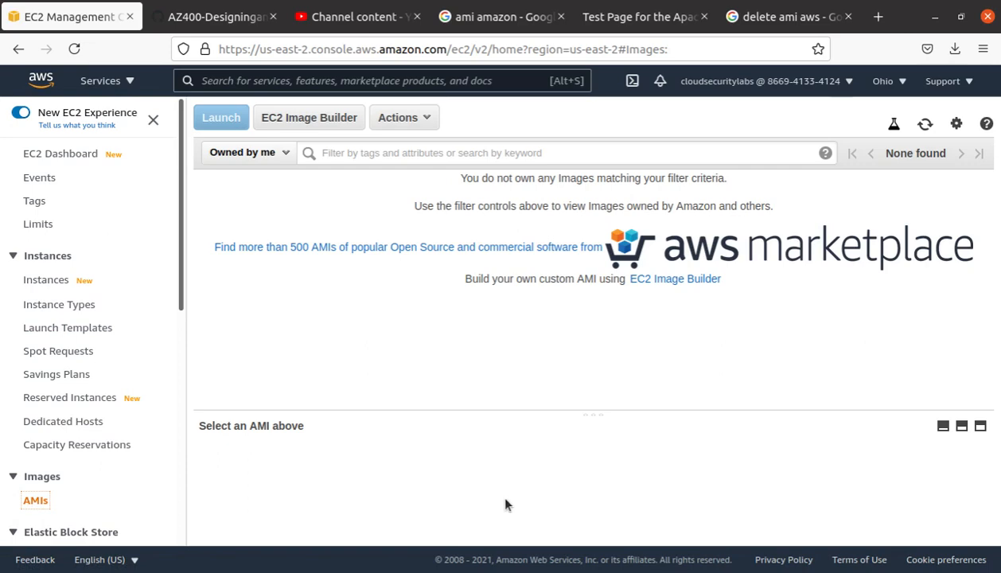
mouse_move(487, 528)
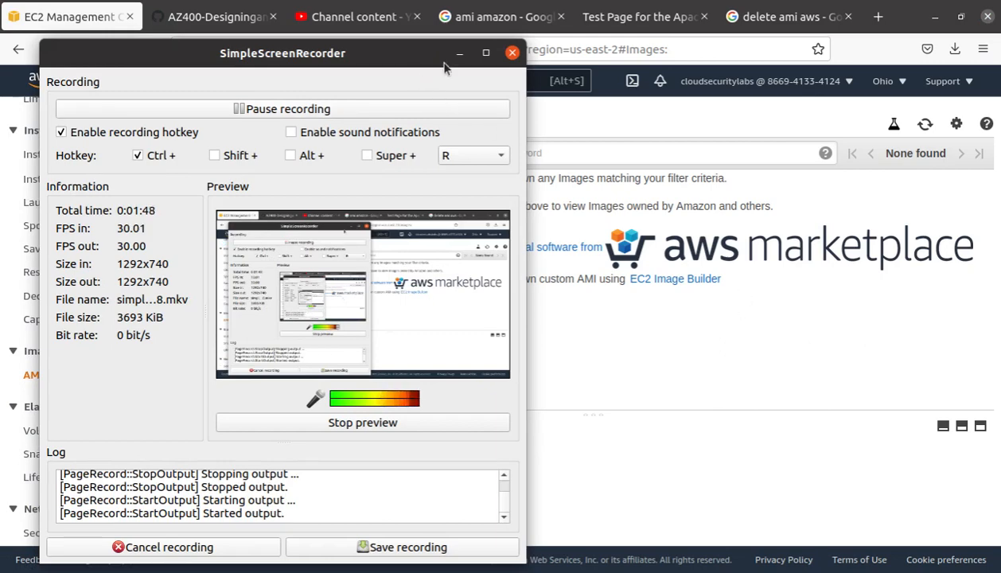
click(512, 53)
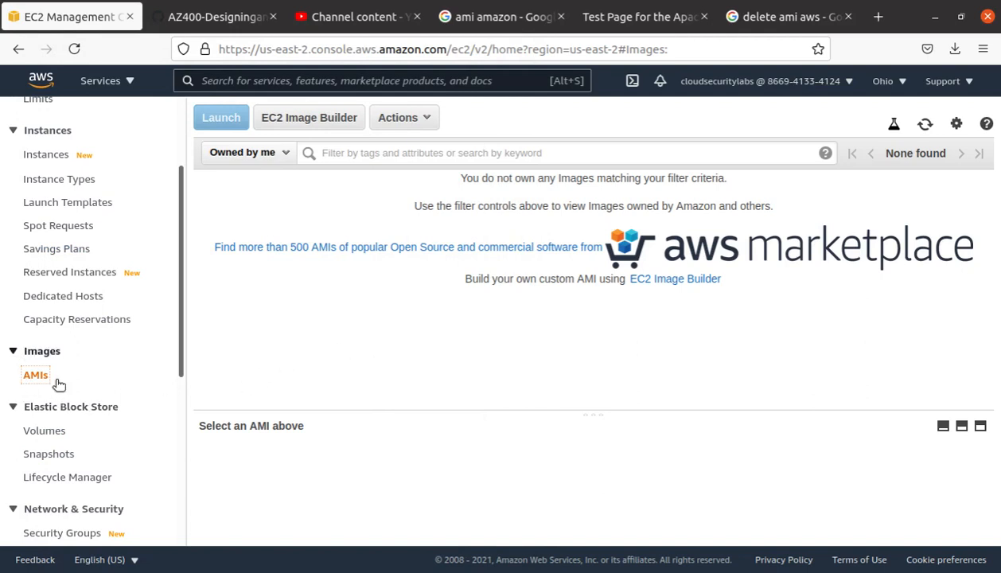
mouse_move(48, 453)
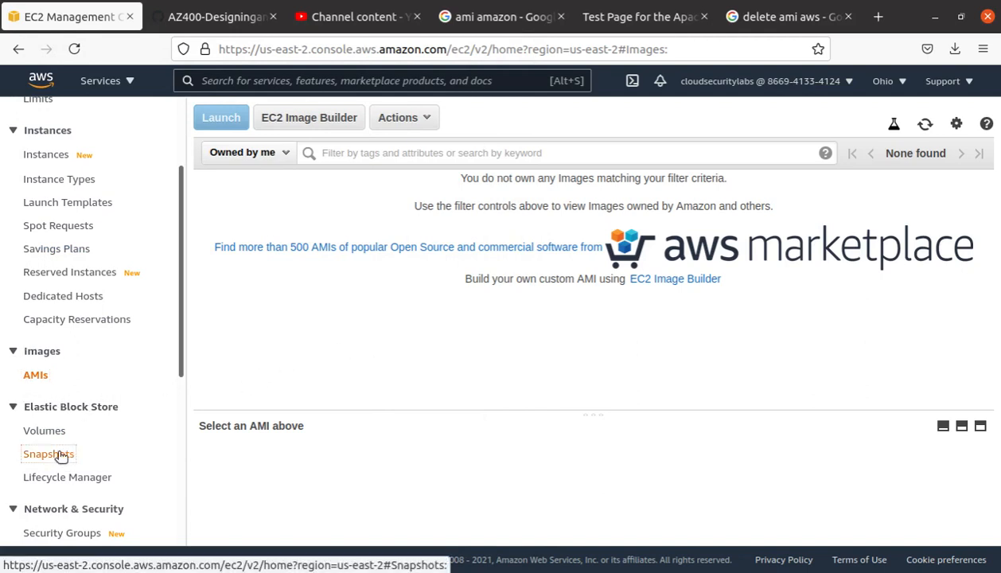
click(48, 454)
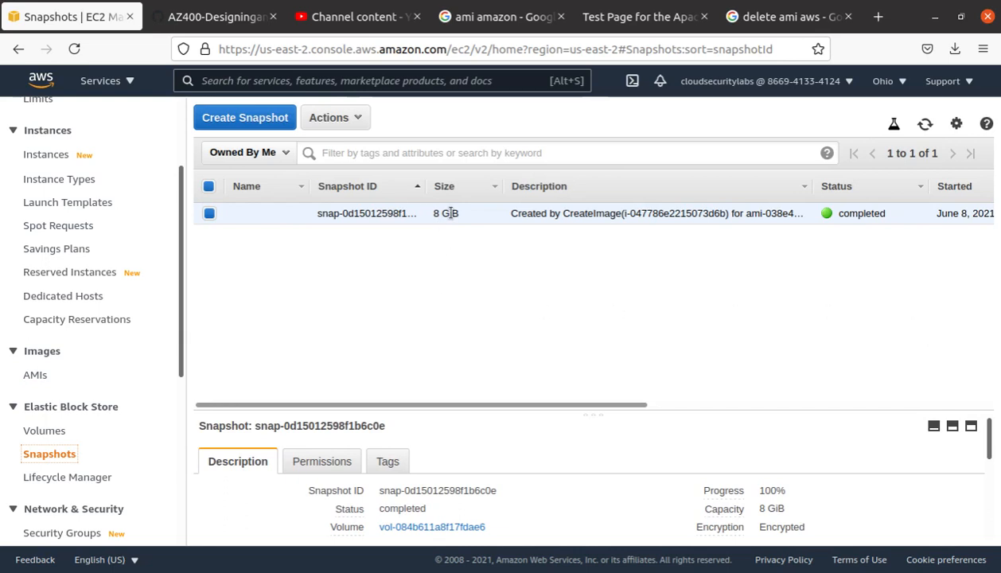
mouse_move(519, 288)
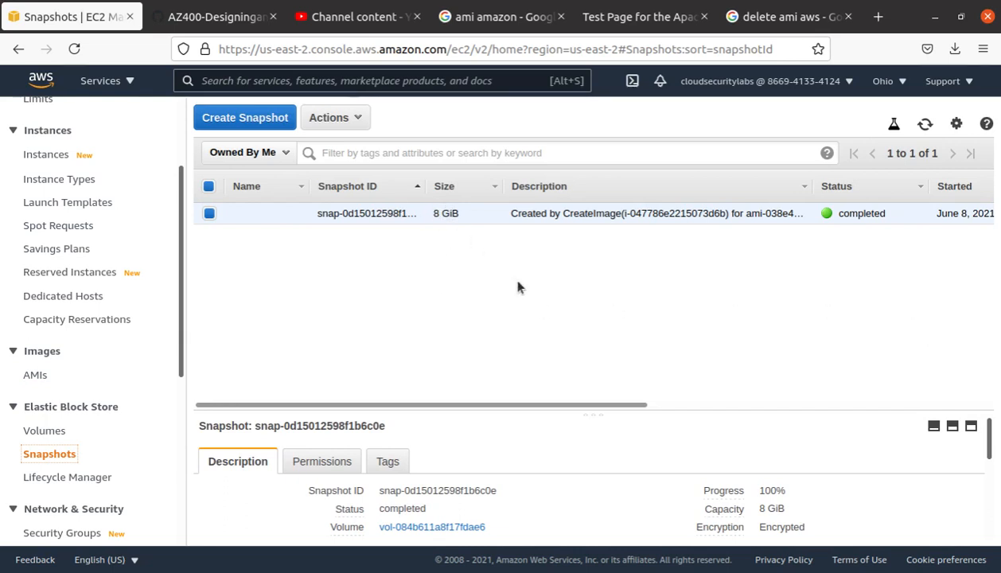
Step: Delete the snapshot created by the AMI, leaving no snapshots in the region
click(329, 118)
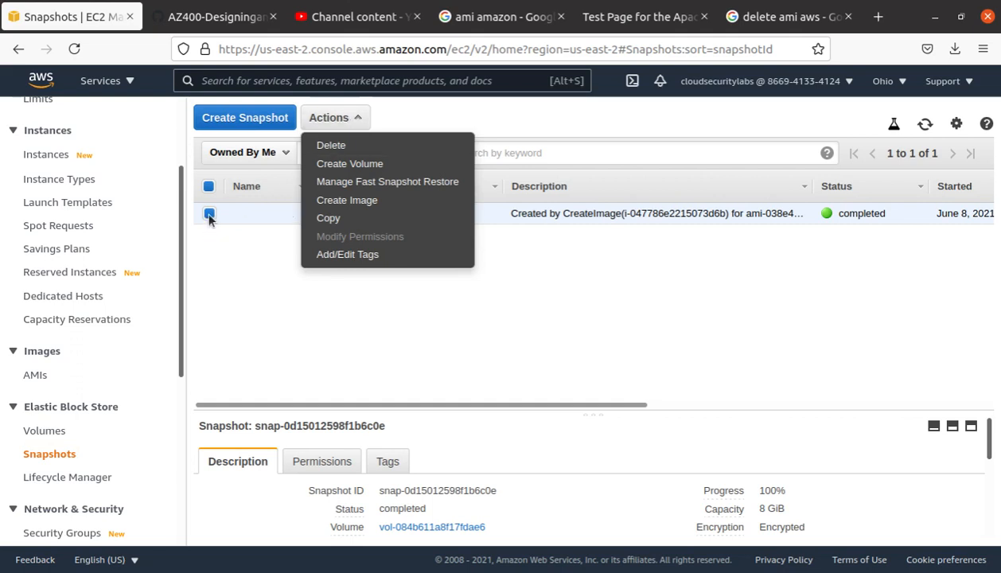
mouse_move(331, 145)
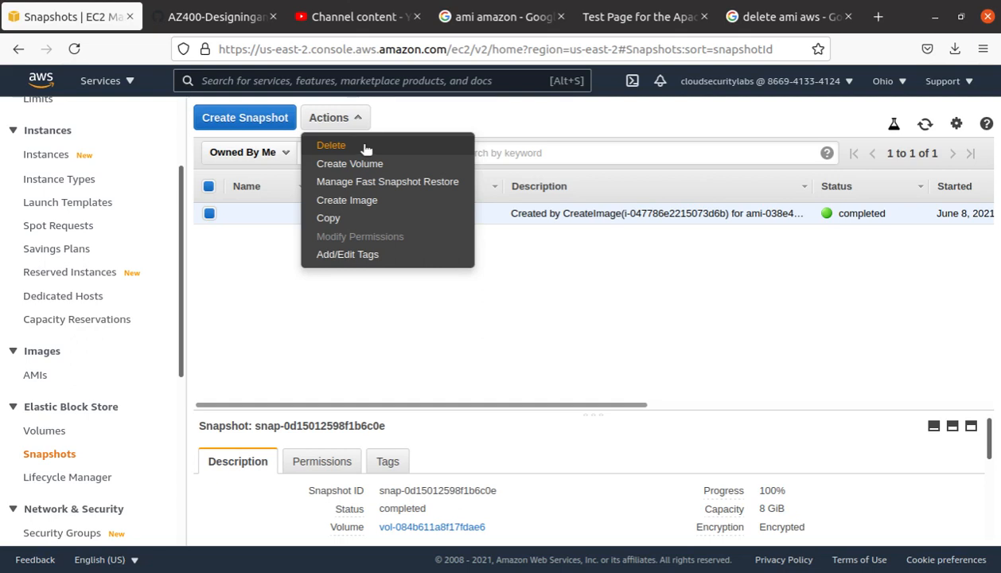
click(331, 145)
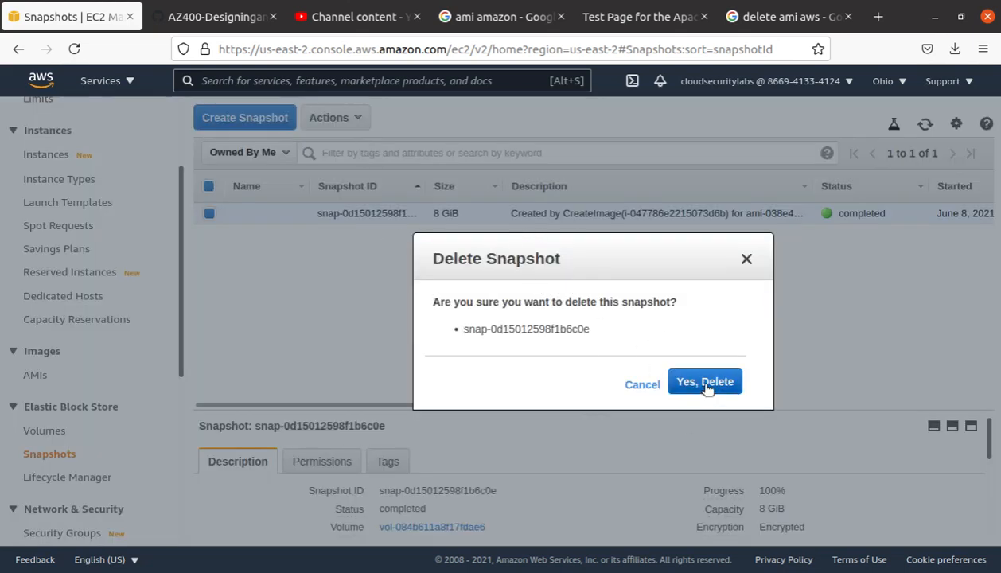
click(703, 382)
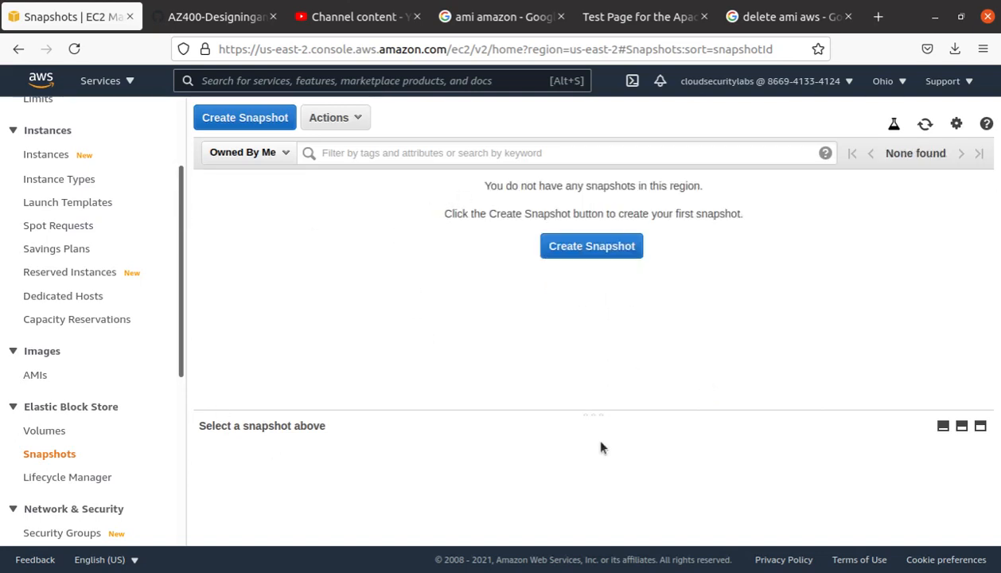
mouse_move(665, 496)
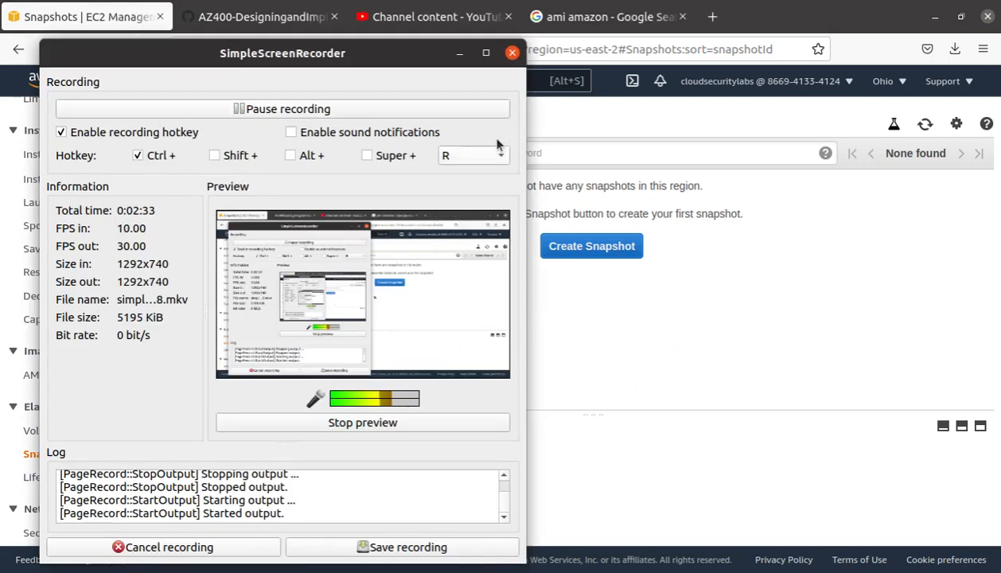
click(513, 53)
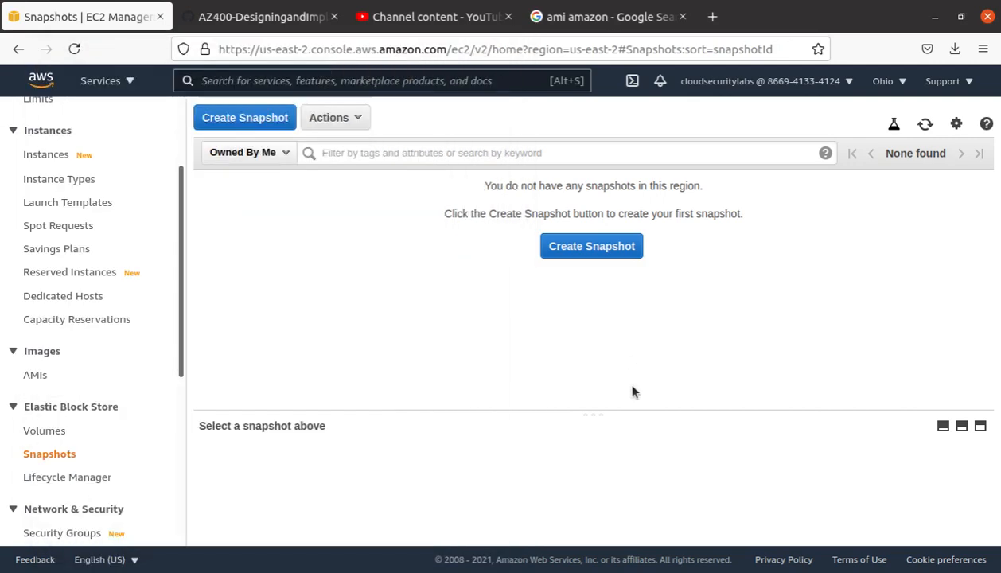
mouse_move(732, 423)
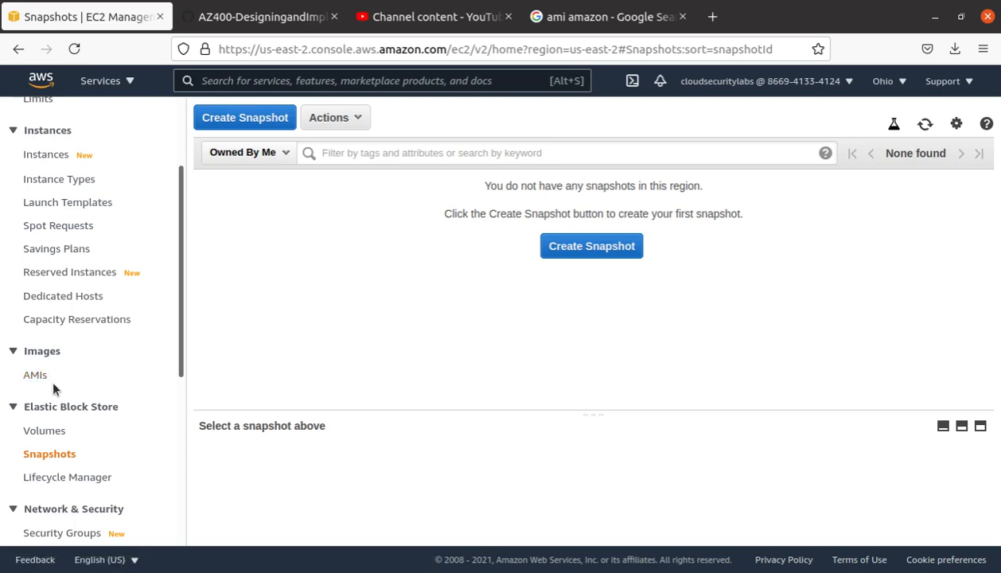
mouse_move(54, 462)
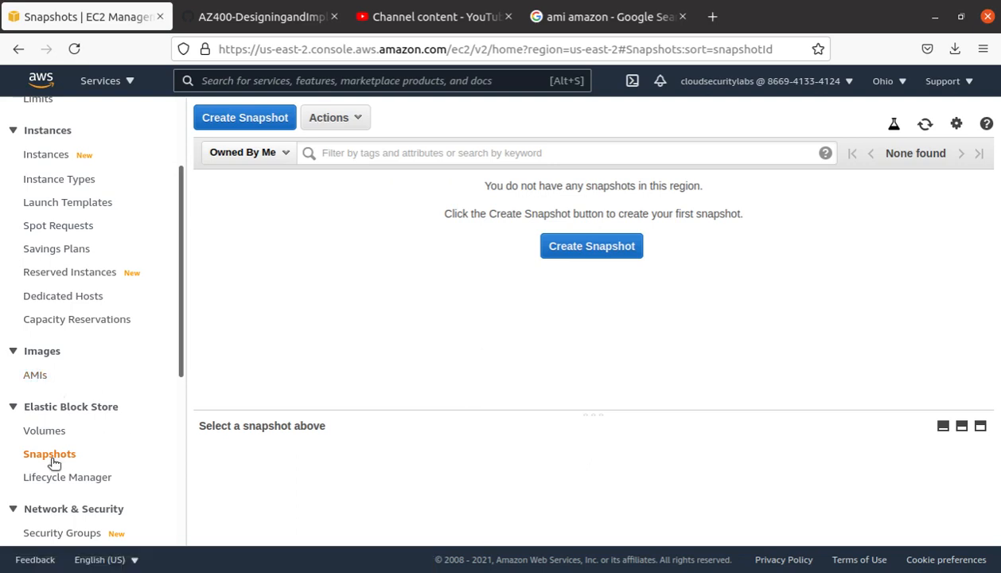